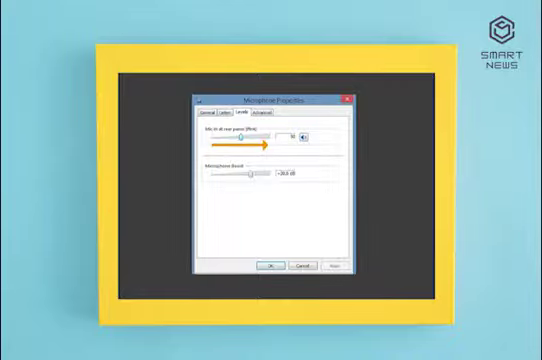
# Show the Enhancements tab of the Microphone Properties dialog.
pyautogui.click(270, 111)
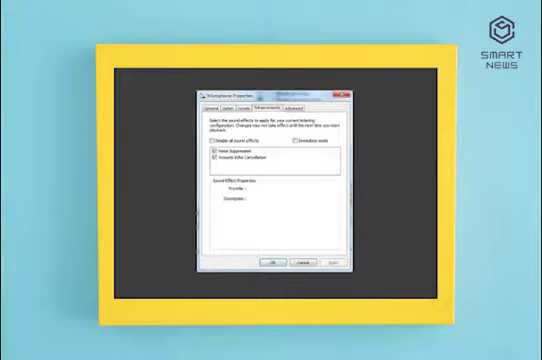